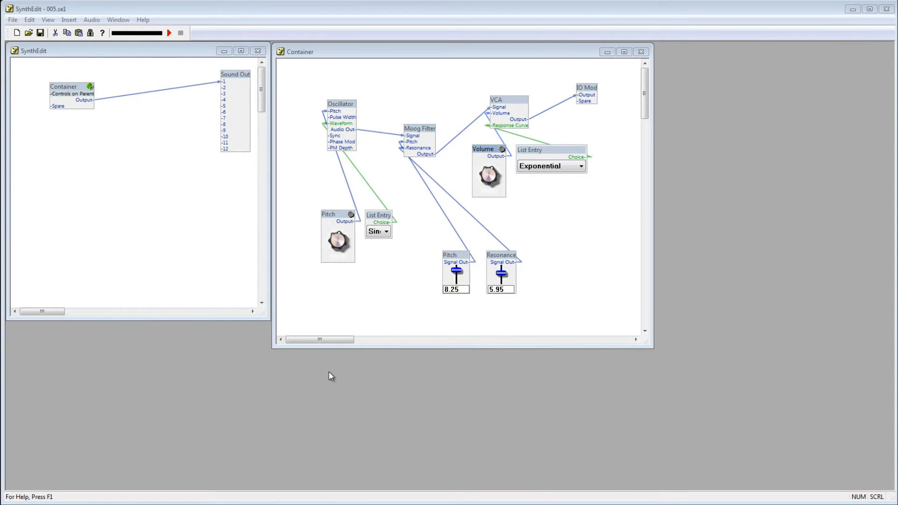
mouse_move(108, 129)
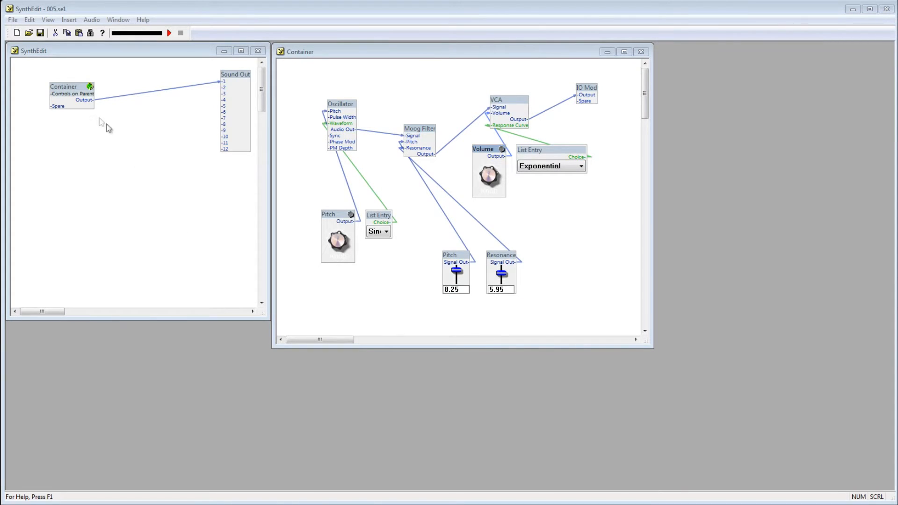
Step: Check the Save as VST settings via the File menu, then cancel without saving
click(13, 19)
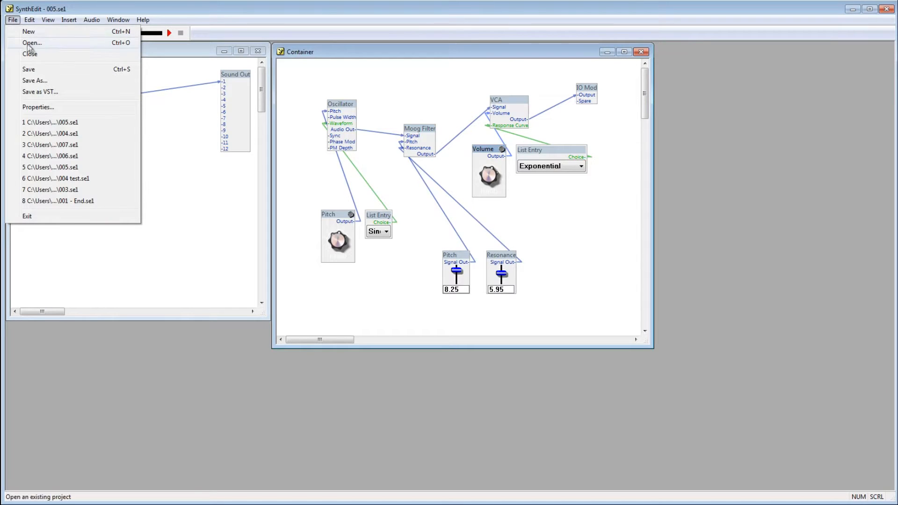
click(41, 92)
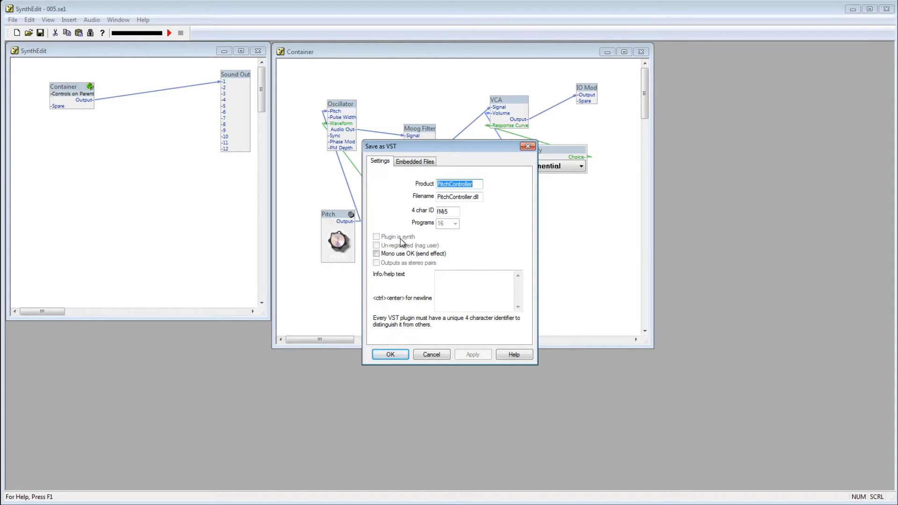
mouse_move(456, 349)
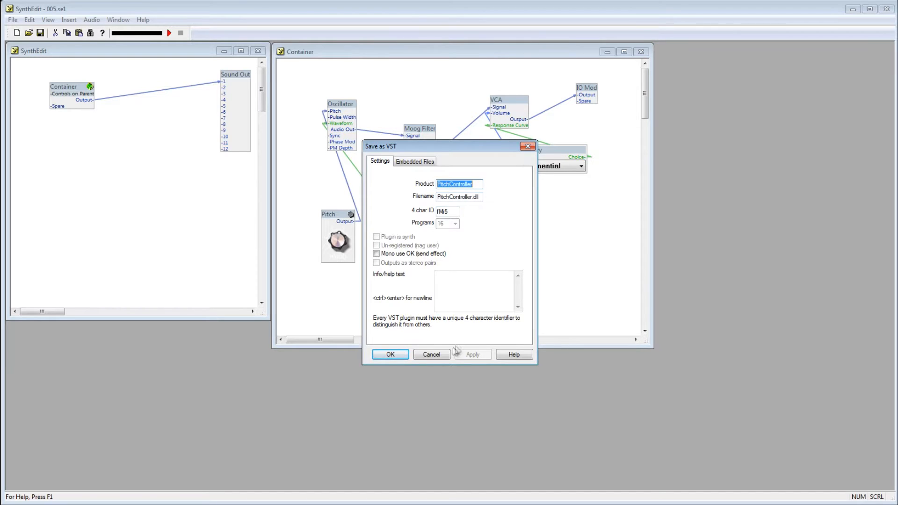
click(431, 353)
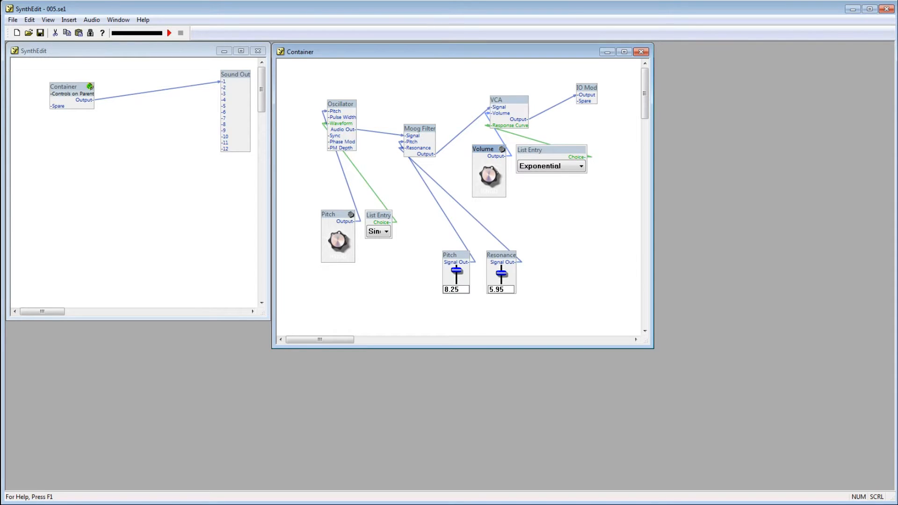
Step: Move the Container module right so it sits beside Sound Out
drag(72, 86, 125, 91)
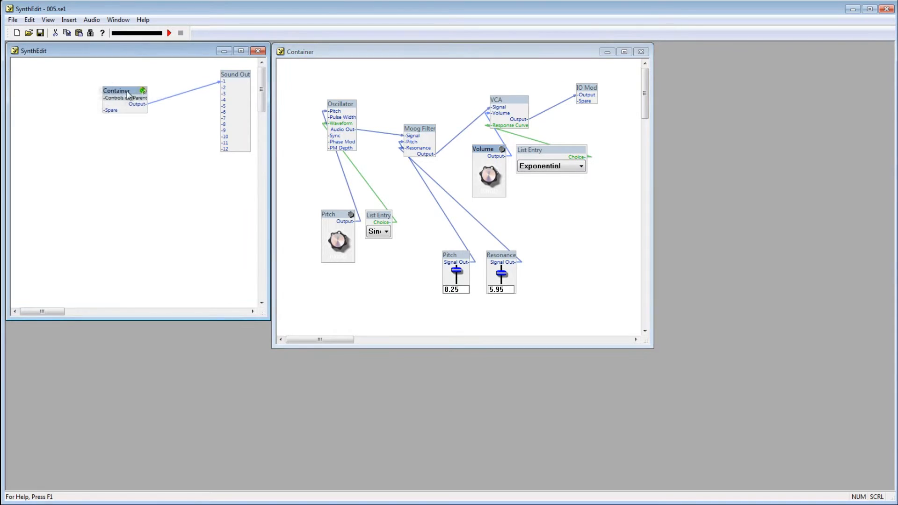
drag(124, 91, 157, 86)
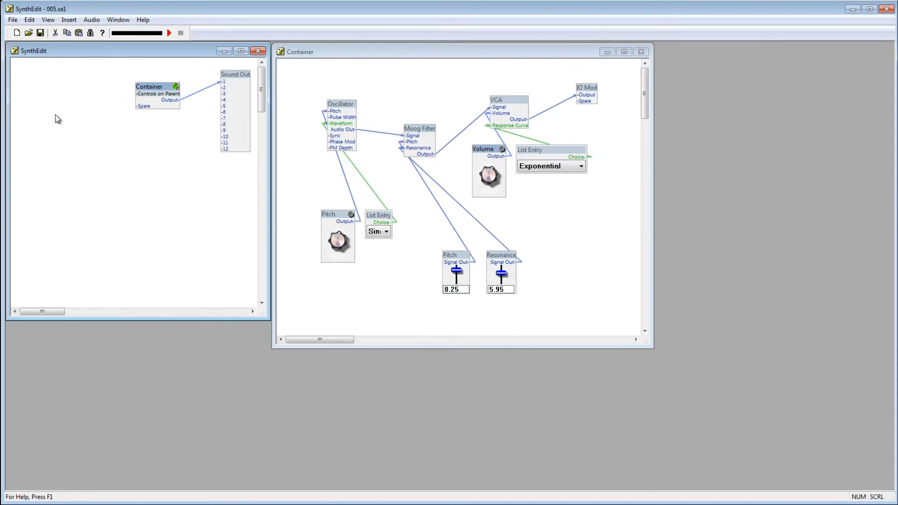
Step: Insert a Keyboard module at top-left and wire its MIDI Out to the Container's Spare pin
right_click(57, 119)
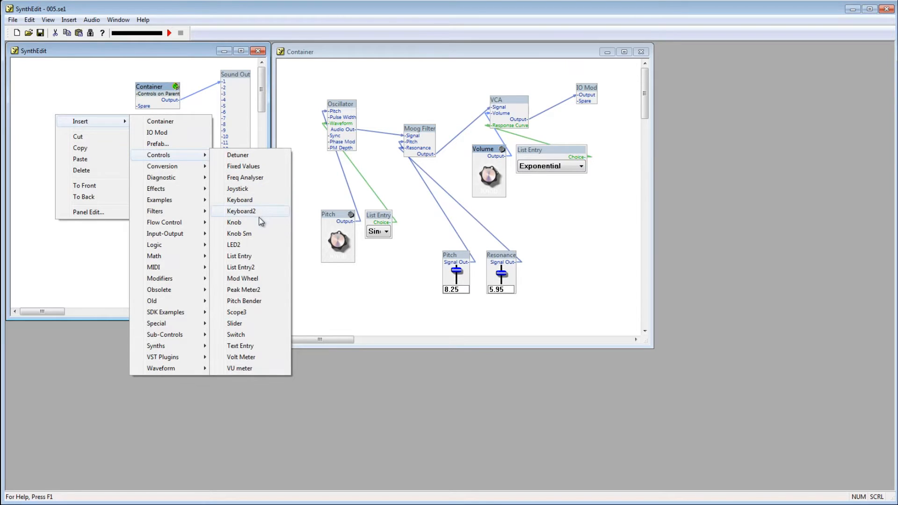
click(239, 199)
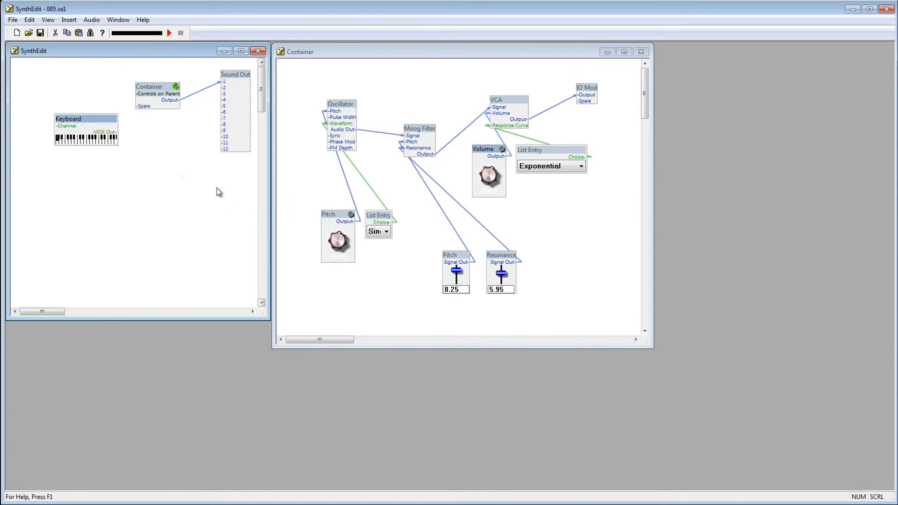
drag(86, 119, 63, 88)
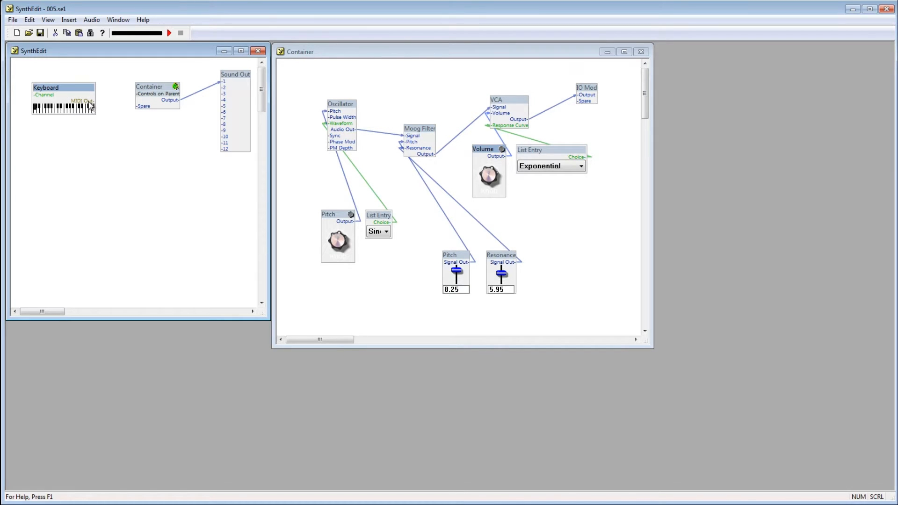
drag(92, 101, 143, 105)
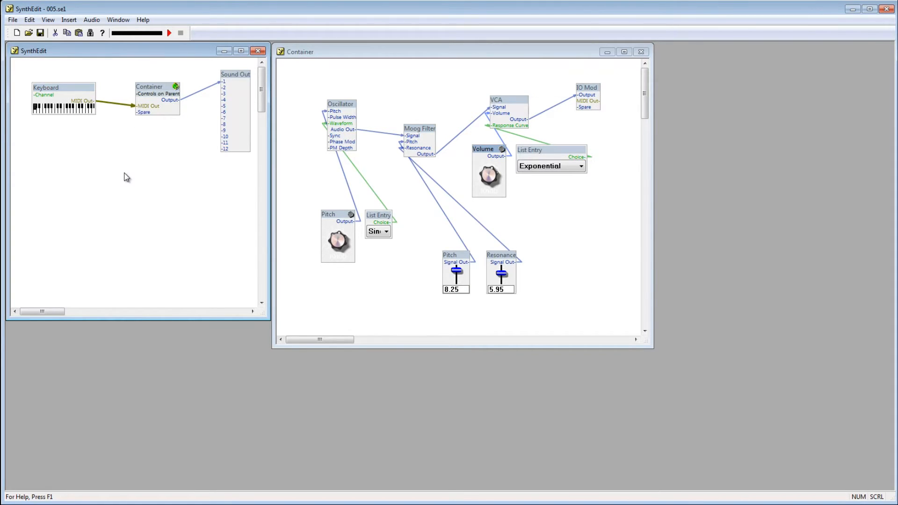
mouse_move(590, 112)
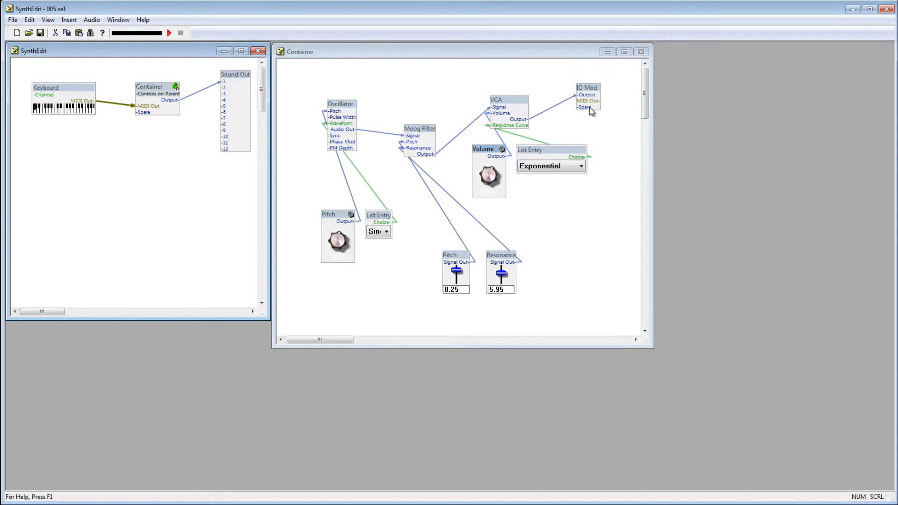
mouse_move(594, 102)
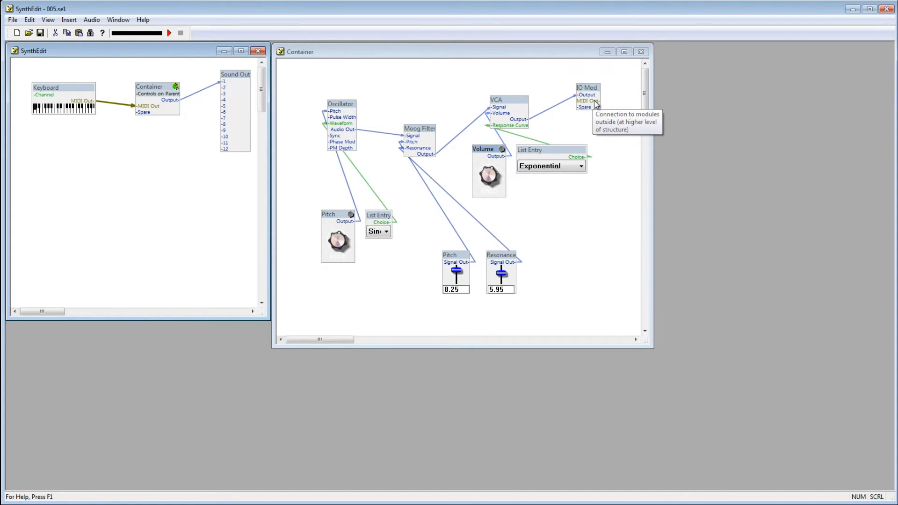
mouse_move(597, 104)
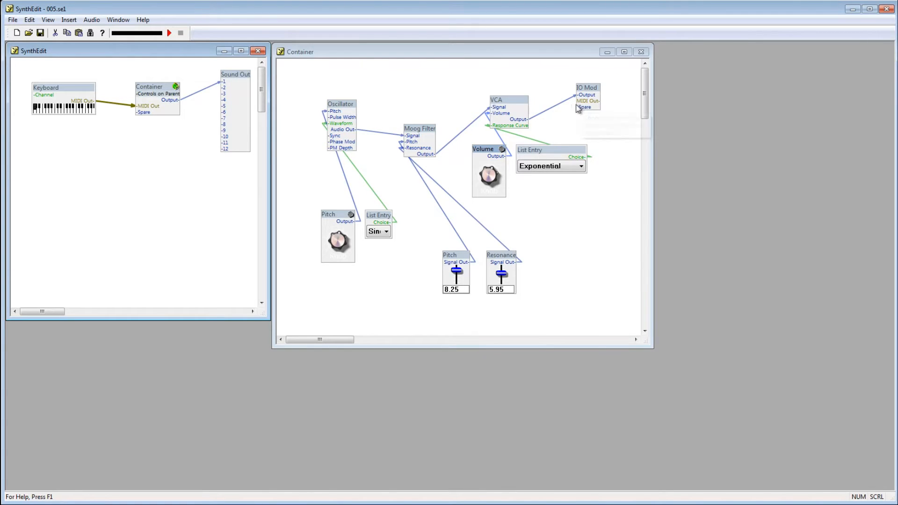
mouse_move(200, 96)
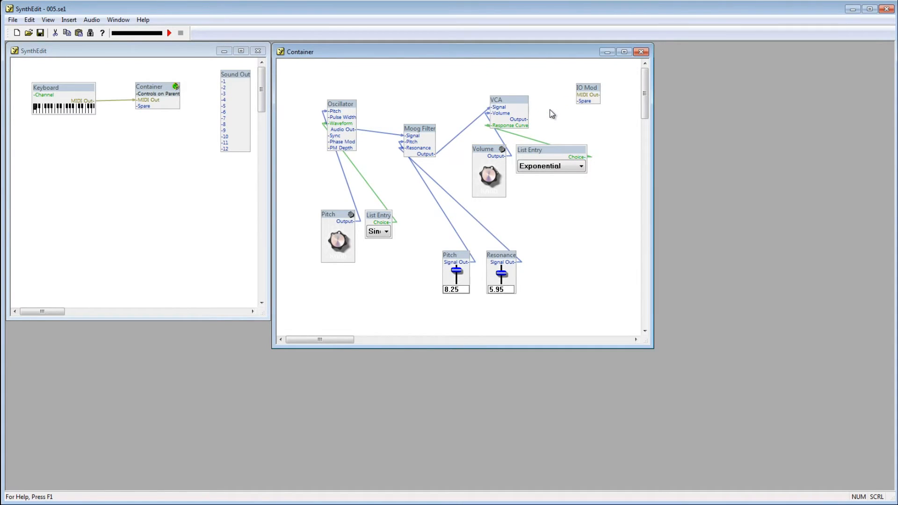
mouse_move(598, 92)
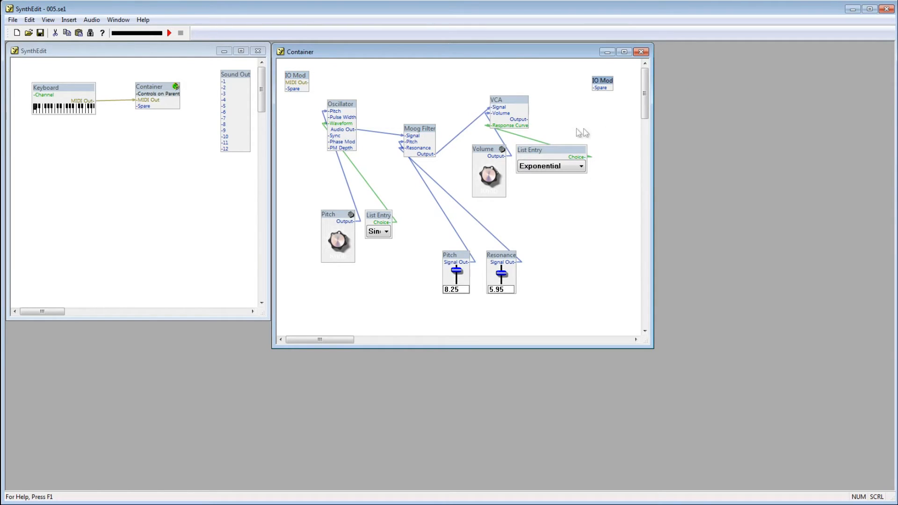
mouse_move(570, 128)
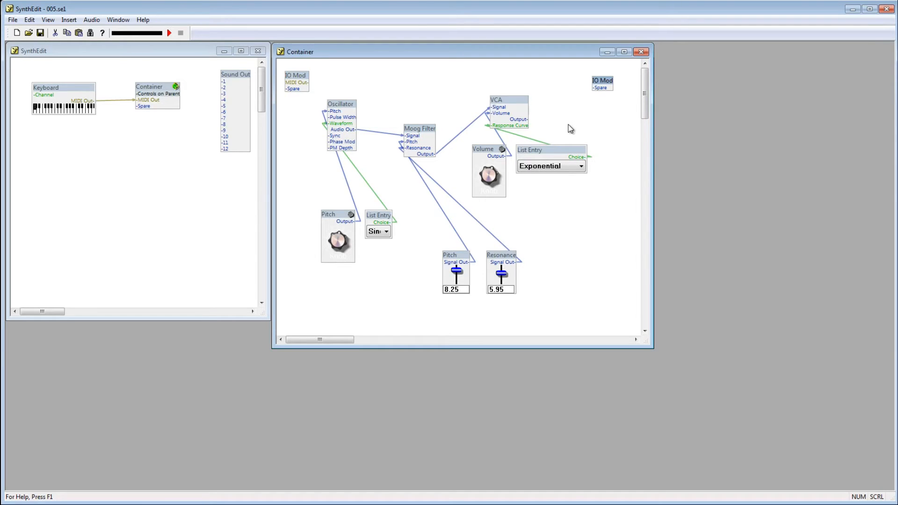
mouse_move(520, 121)
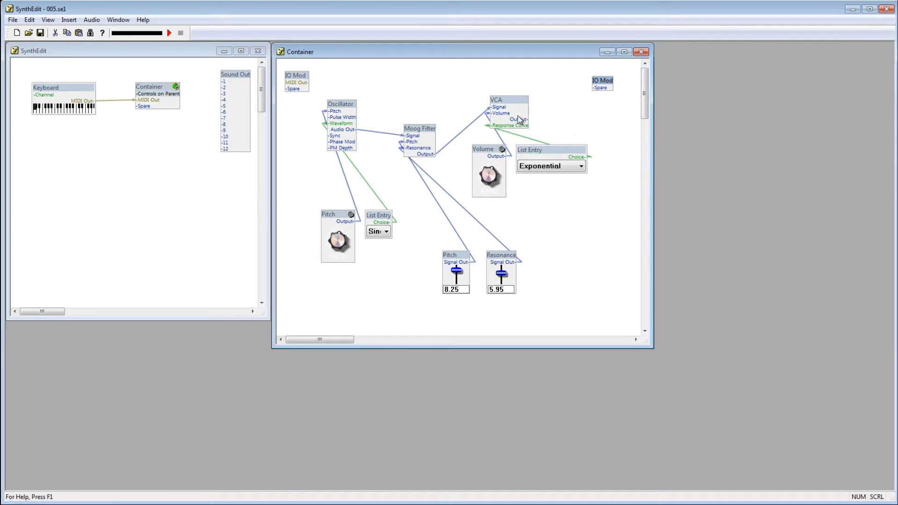
Step: Wire the Container's Output to Sound Out input 2 so it feeds both channels
drag(526, 119, 600, 88)
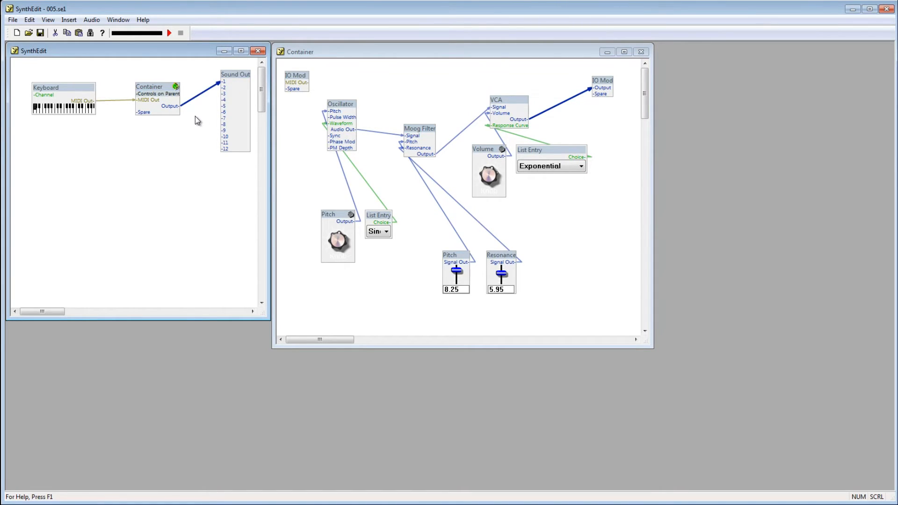
mouse_move(207, 110)
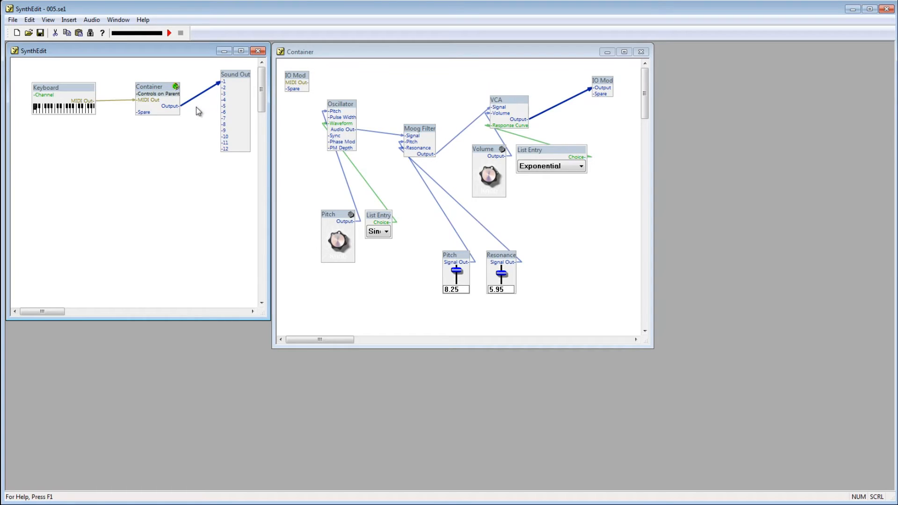
mouse_move(232, 96)
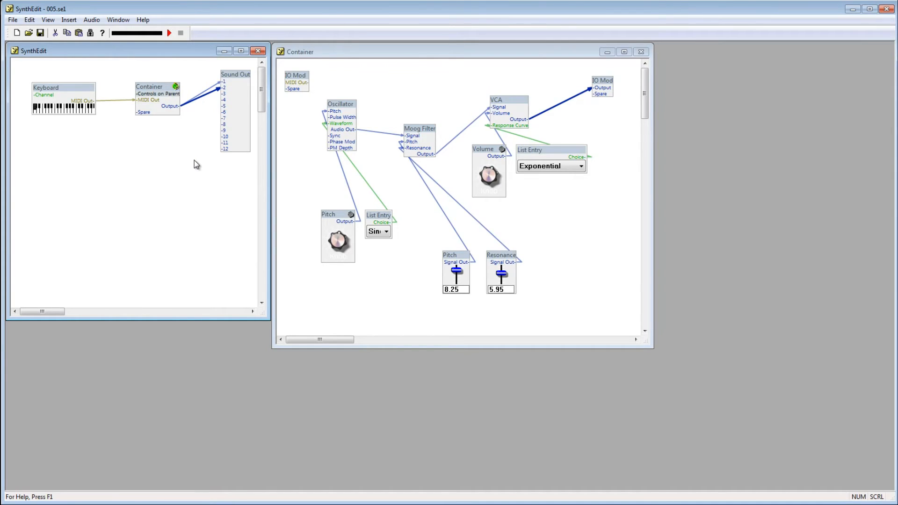
mouse_move(337, 210)
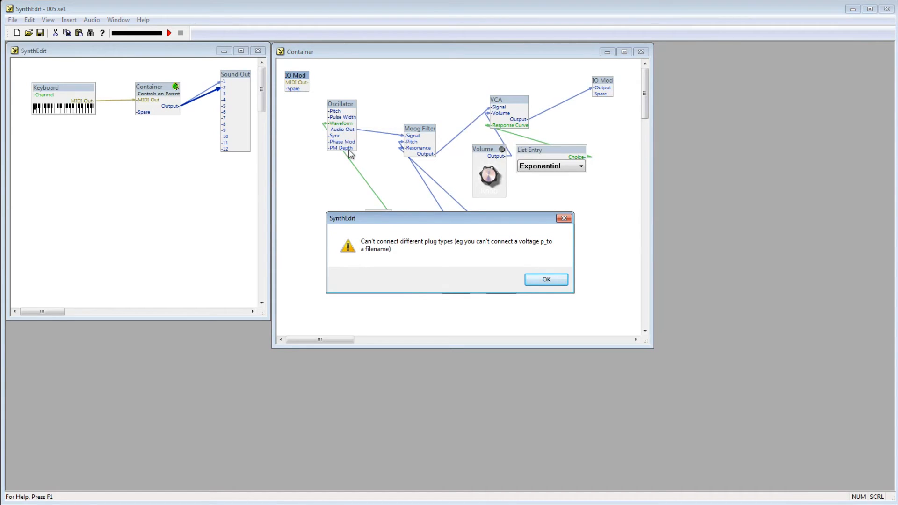
Step: Dismiss the plug-type error shown after deleting the Pitch knob module
click(546, 279)
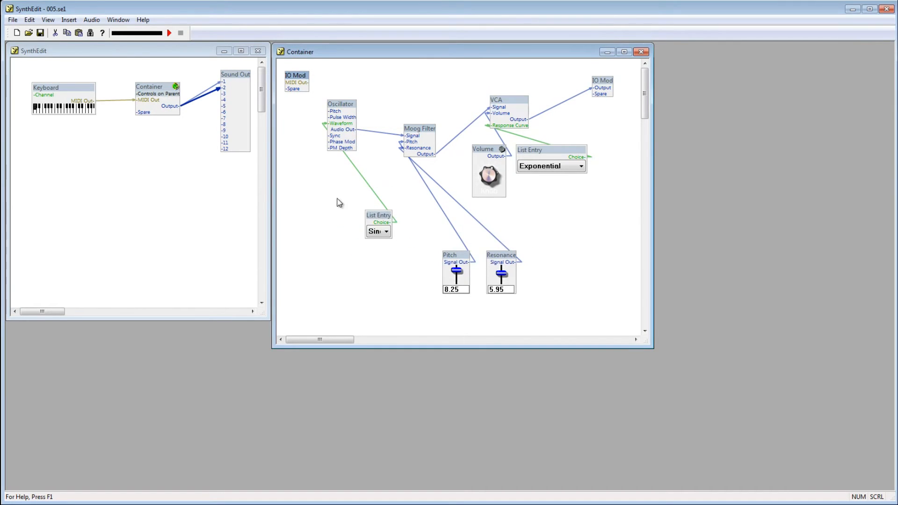
mouse_move(300, 175)
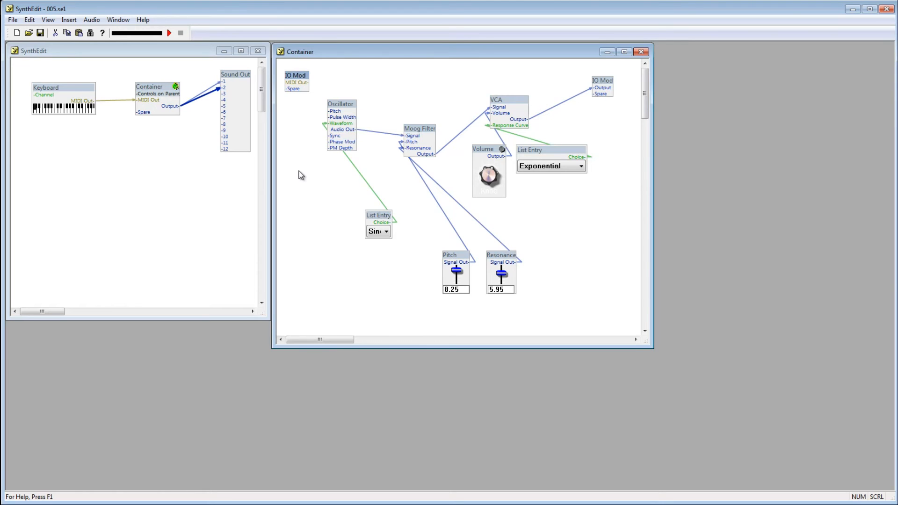
Step: Insert a MIDI to CV module inside the Container and place it below the oscillator
right_click(300, 174)
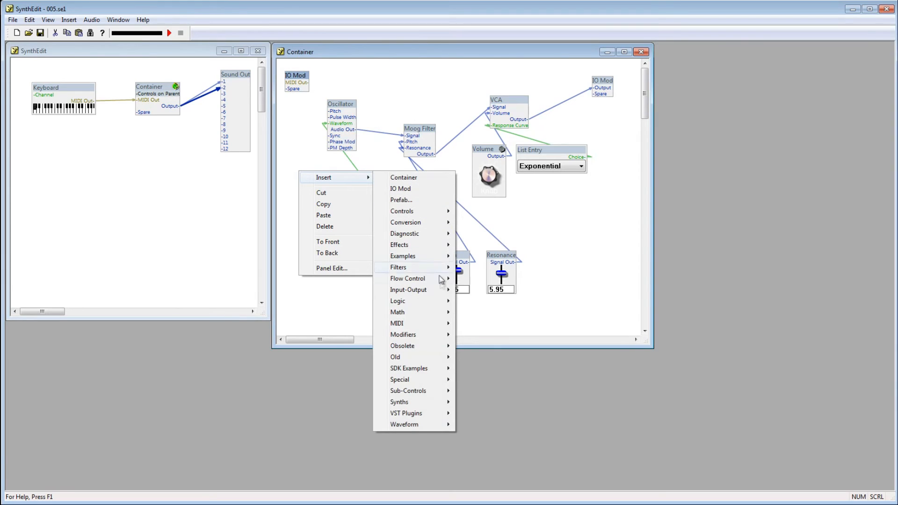
mouse_move(397, 322)
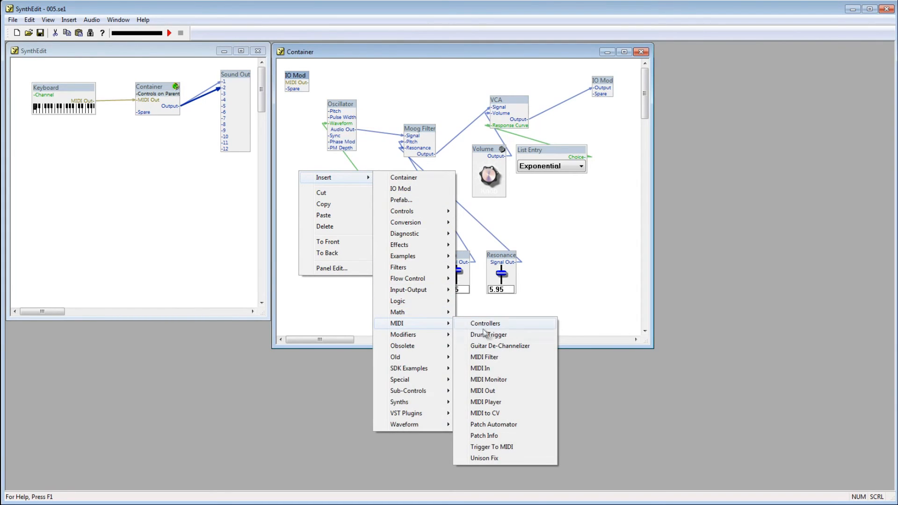
click(484, 413)
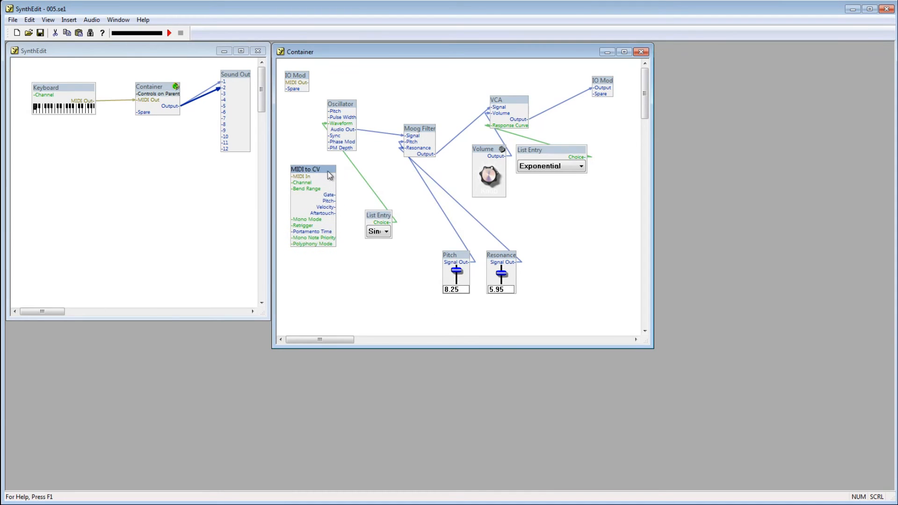
drag(313, 169, 309, 165)
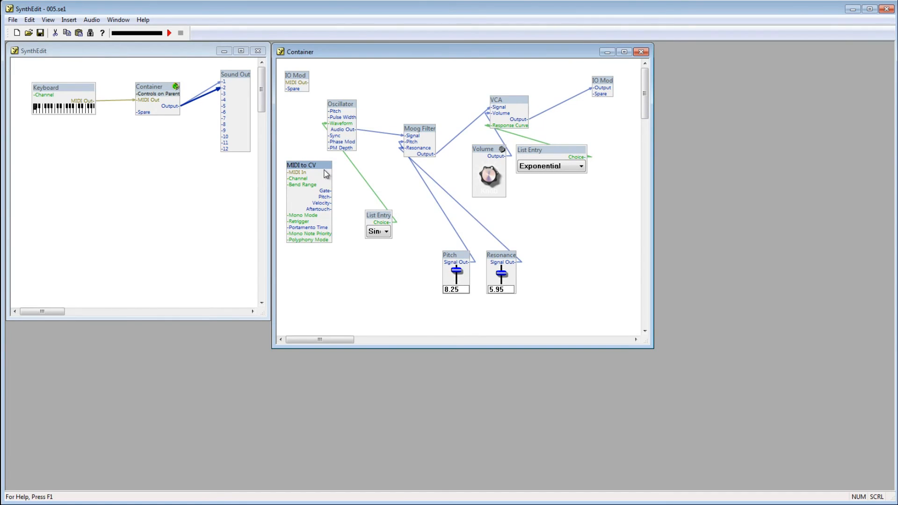
mouse_move(306, 84)
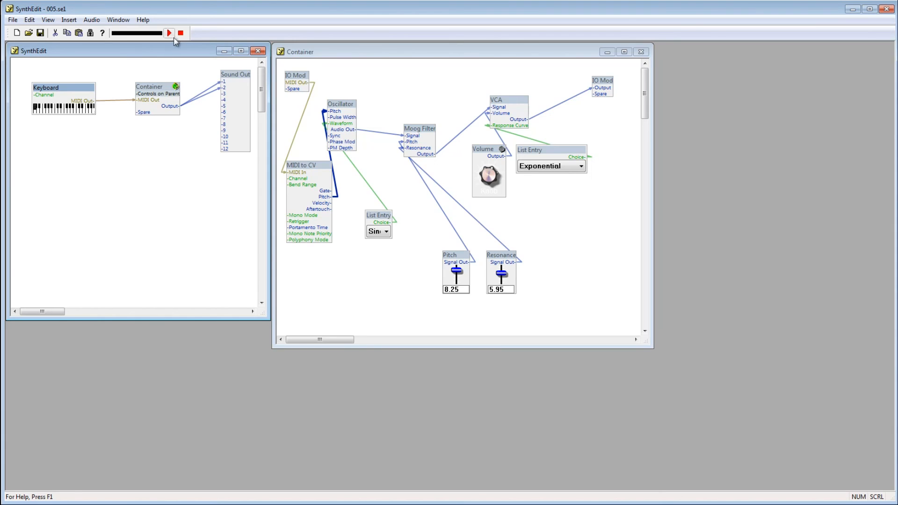
Step: Stop audio processing and bring up the Save as VST settings
click(180, 34)
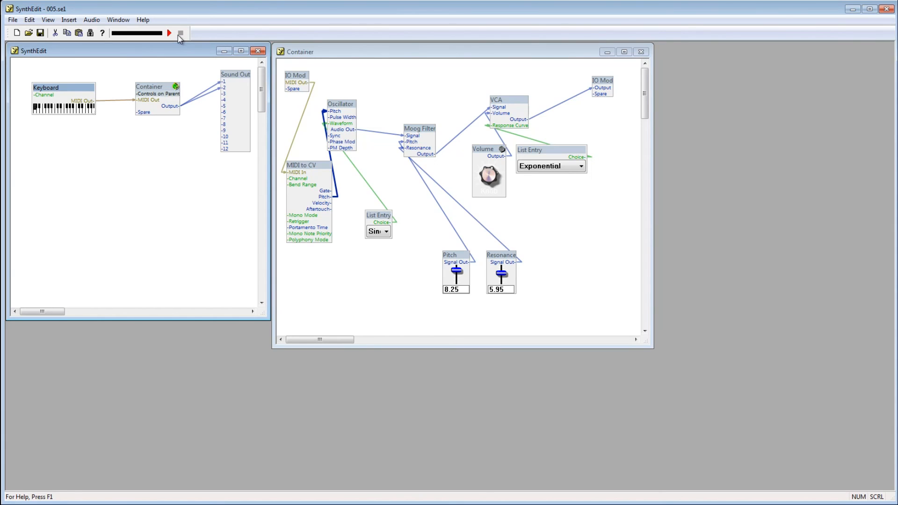
mouse_move(75, 60)
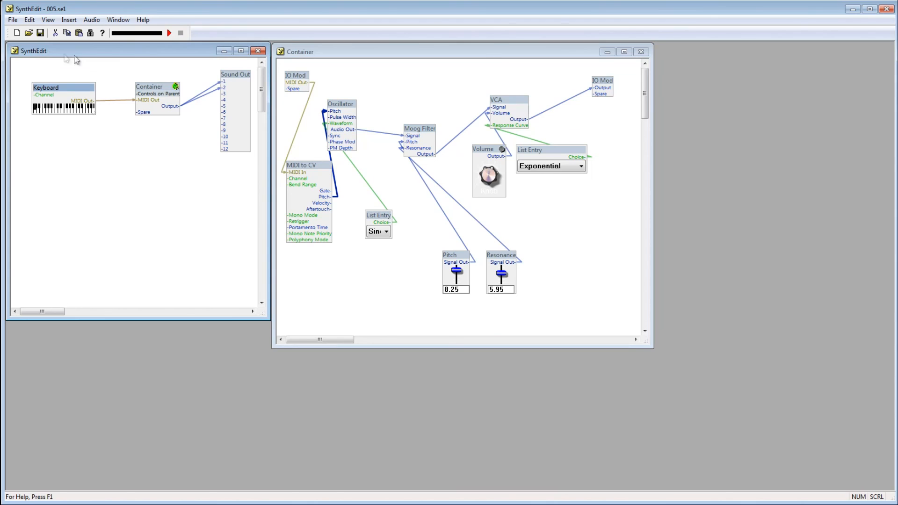
click(13, 20)
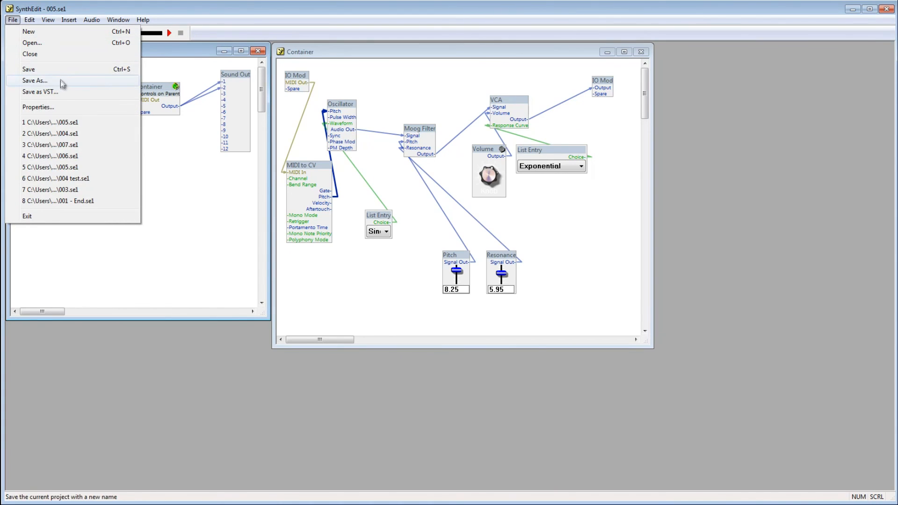
click(35, 91)
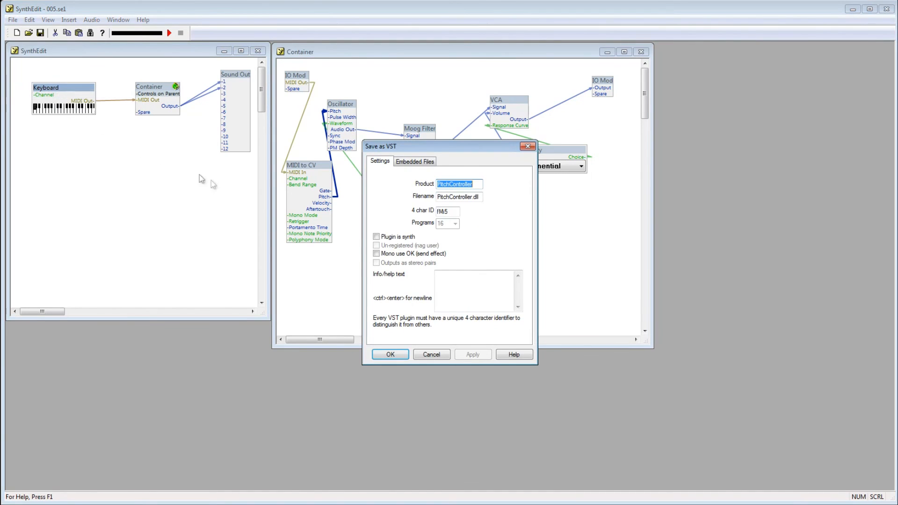
Step: Tick and untick Plugin is synth to confirm it's selectable, then cancel
click(376, 237)
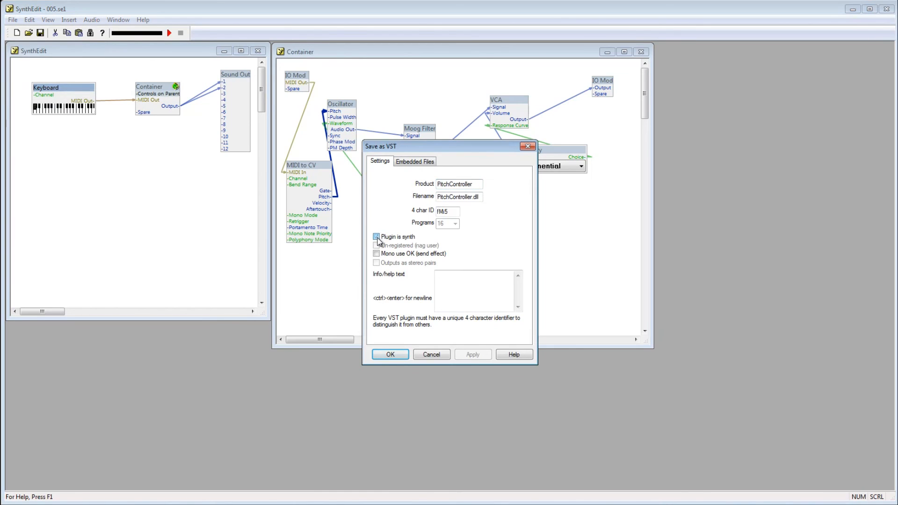
click(376, 237)
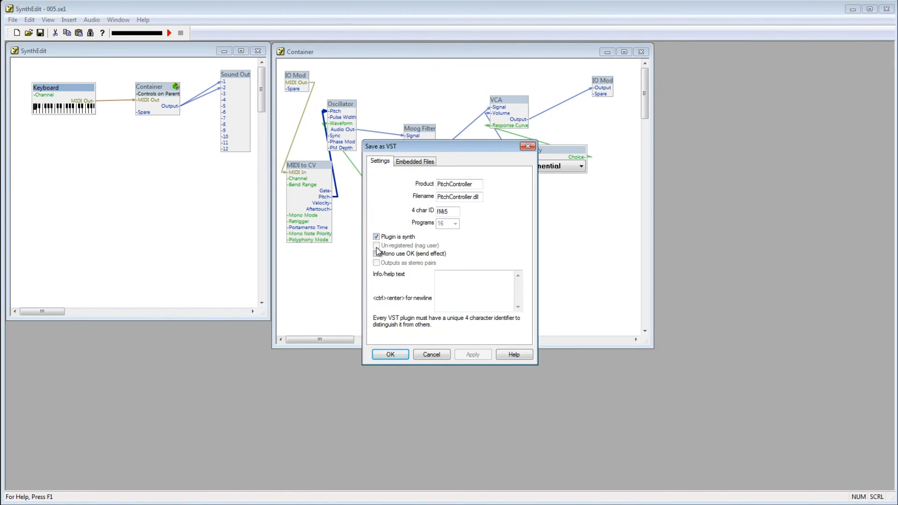
click(376, 237)
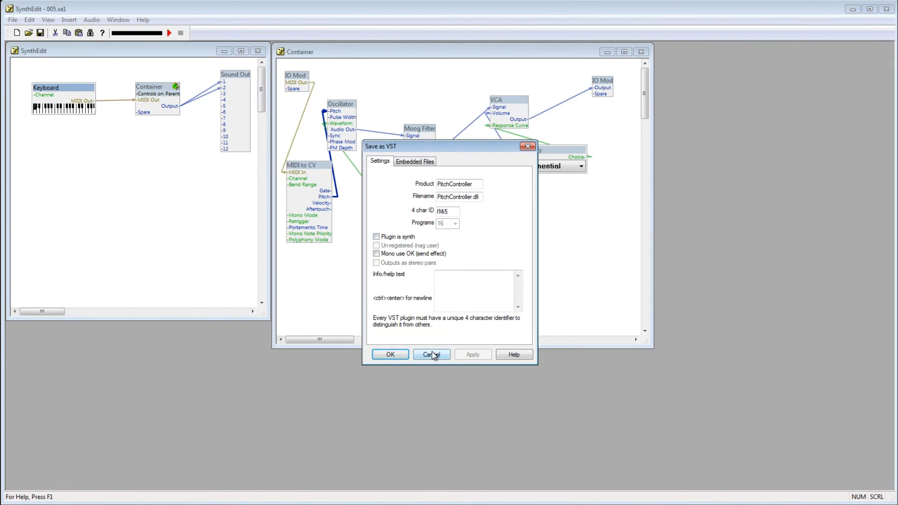
click(431, 354)
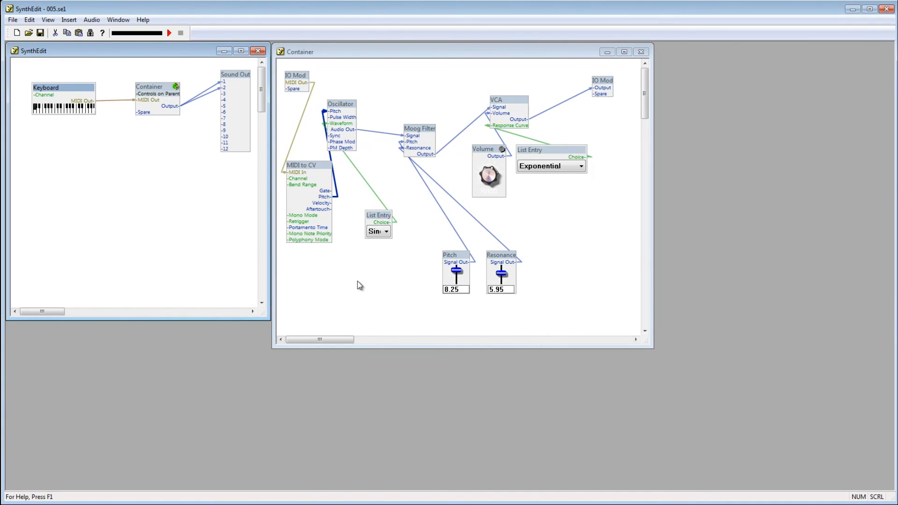